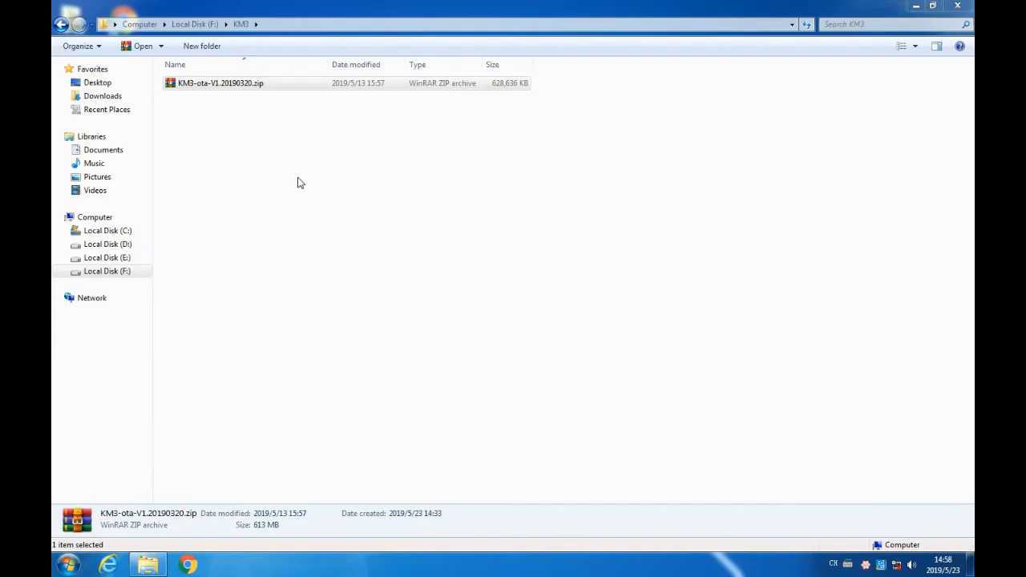
pyautogui.moveTo(242, 179)
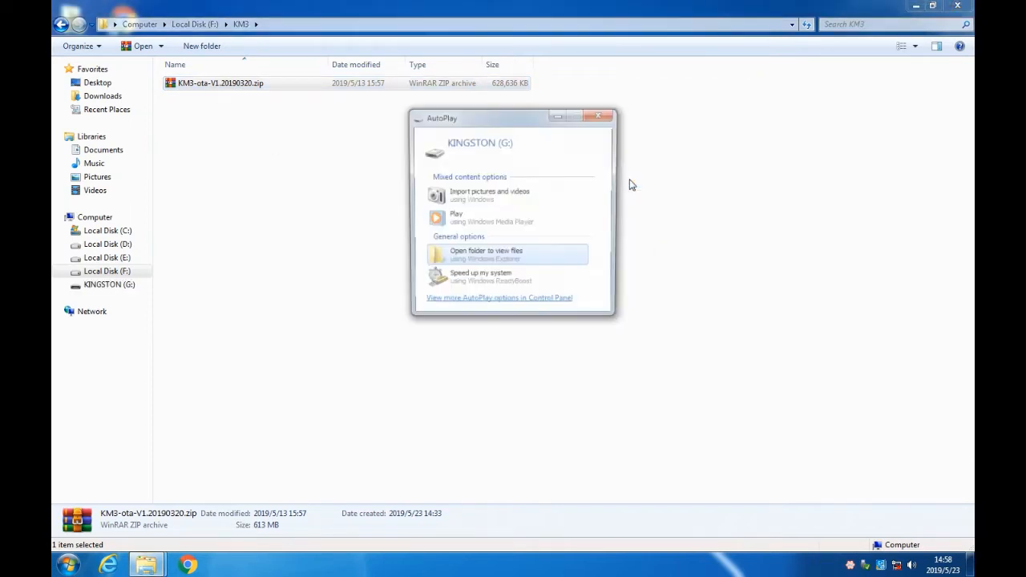
# - Dismiss the AutoPlay prompt for the newly inserted KINGSTON (G:) drive
pyautogui.click(598, 116)
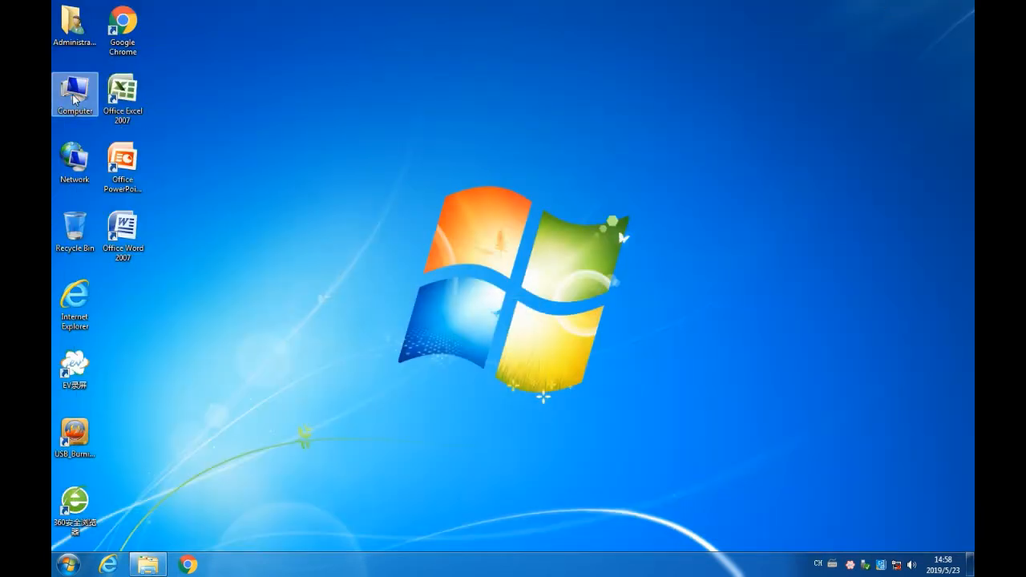
# - Confirm in KINGSTON (G:) Properties that the 14.4 GB drive is formatted FAT32
pyautogui.doubleClick(73, 93)
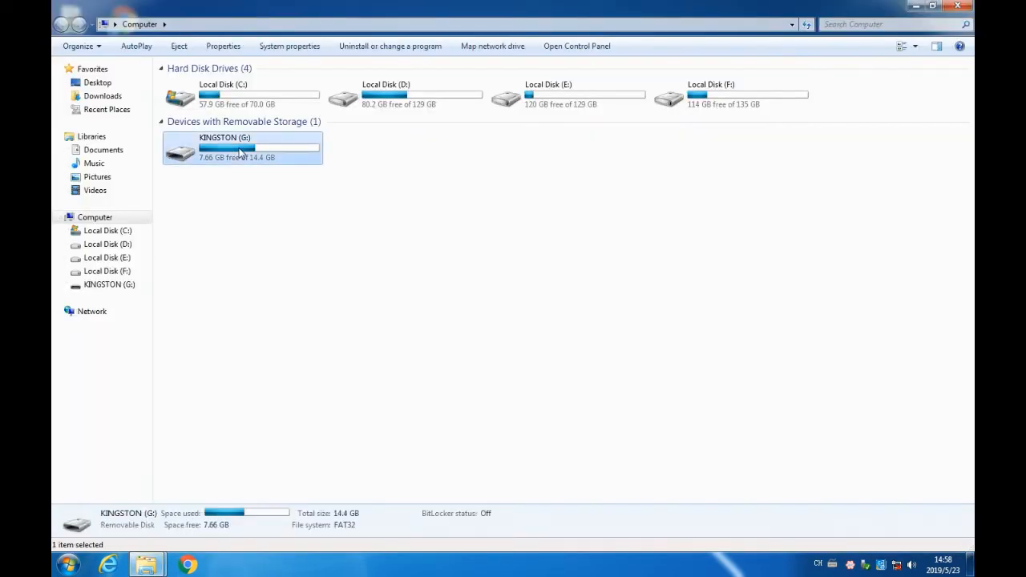
pyautogui.rightClick(240, 151)
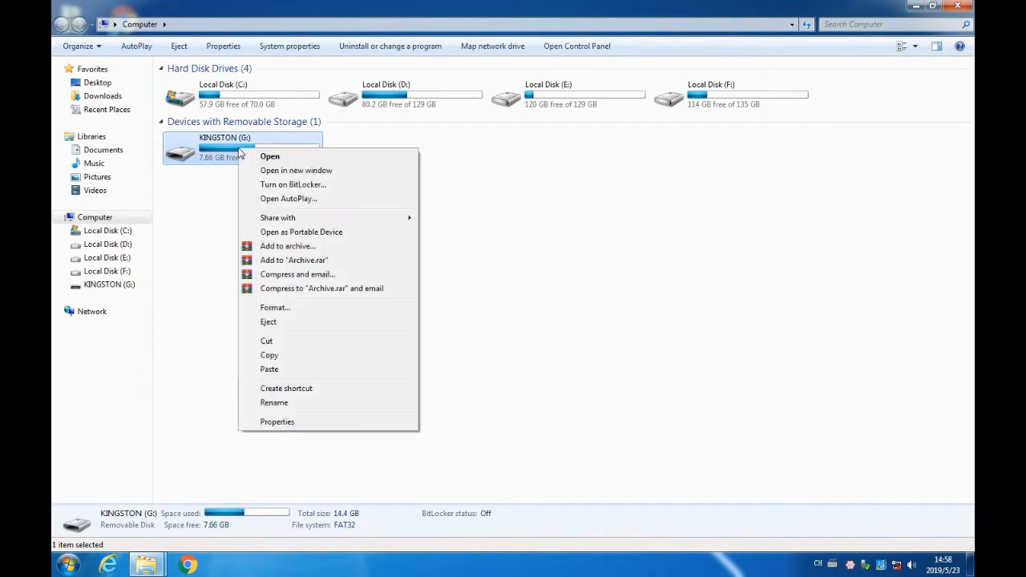
pyautogui.click(276, 421)
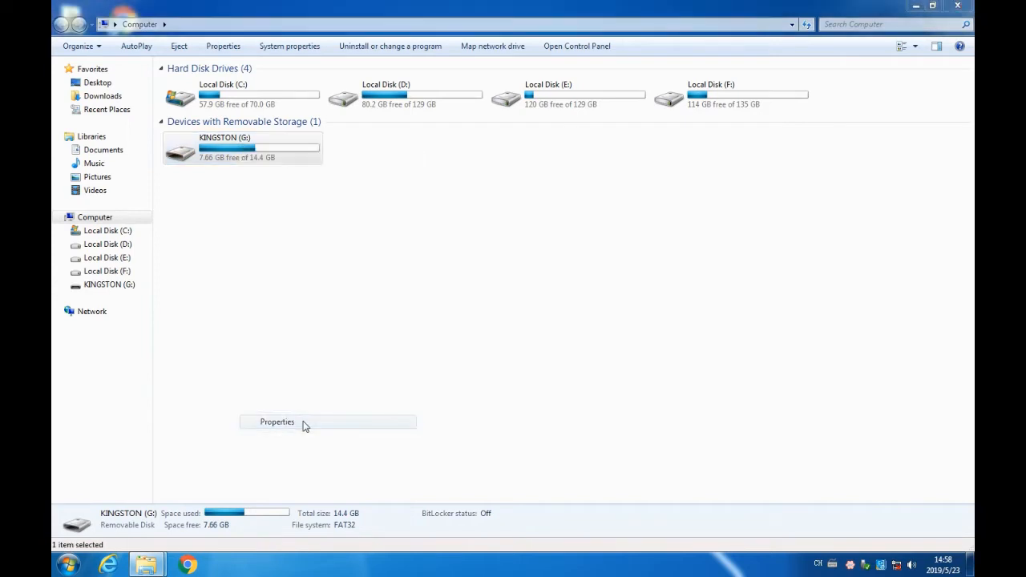
pyautogui.click(275, 421)
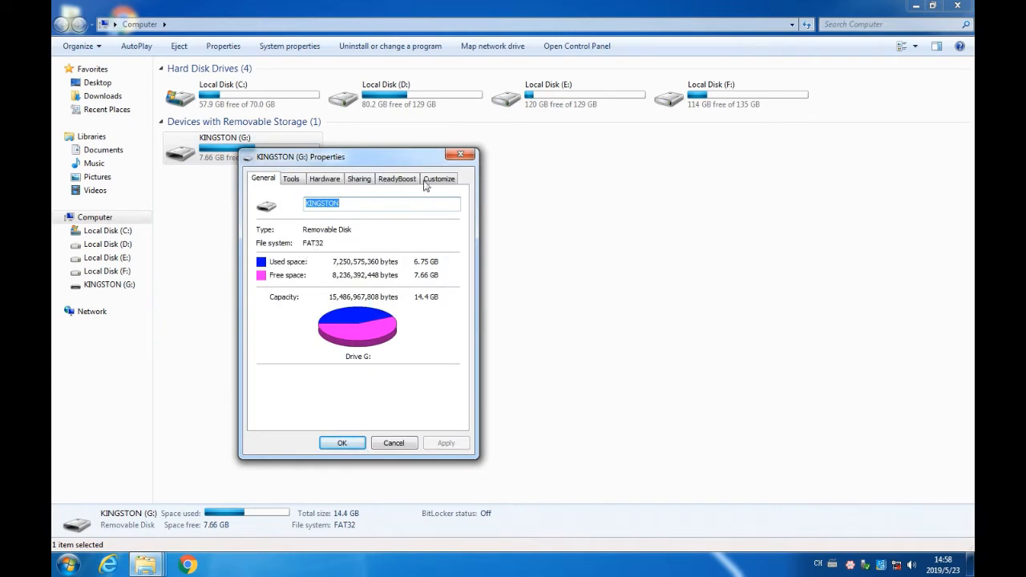
pyautogui.click(394, 443)
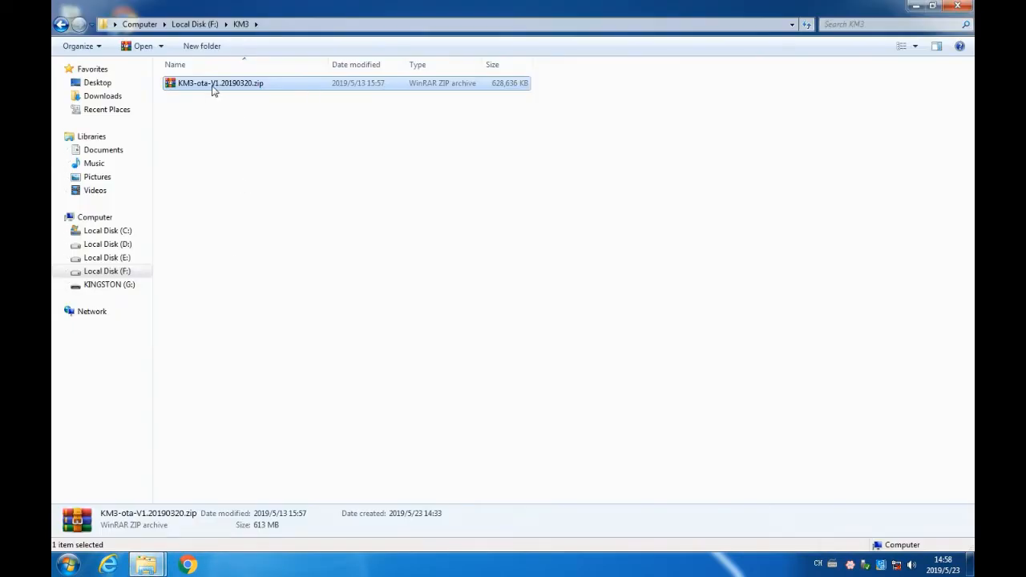
# - Copy KM3-ota-V1.20190320.zip from the KM3 folder onto KINGSTON (G:) next to the apk folder
pyautogui.rightClick(215, 84)
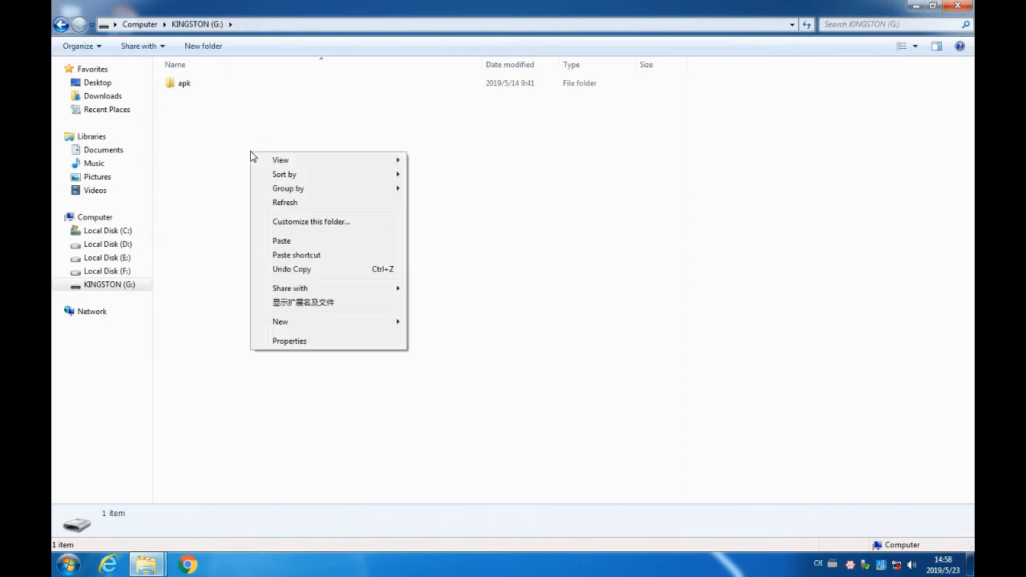
pyautogui.click(441, 263)
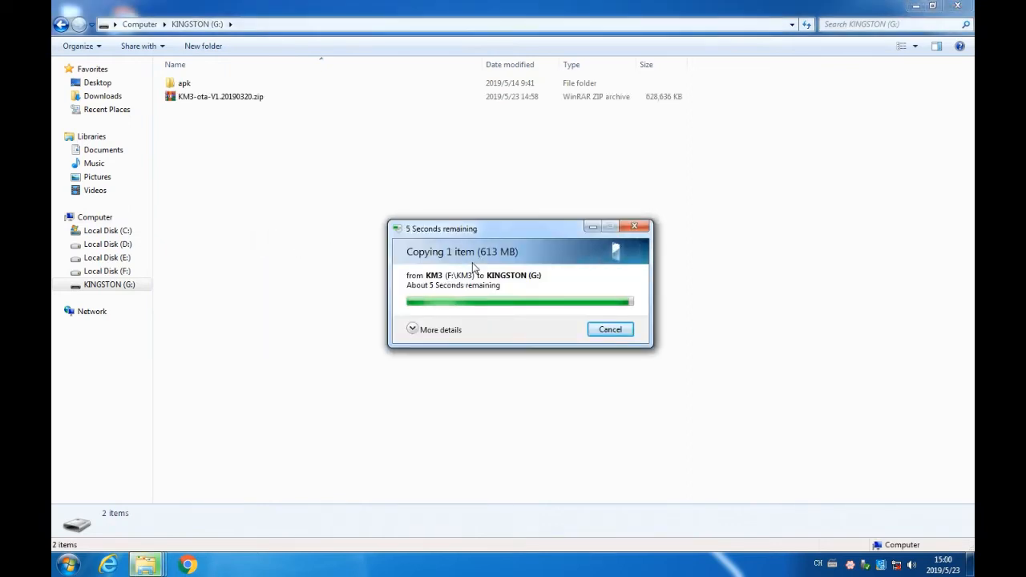
pyautogui.click(219, 96)
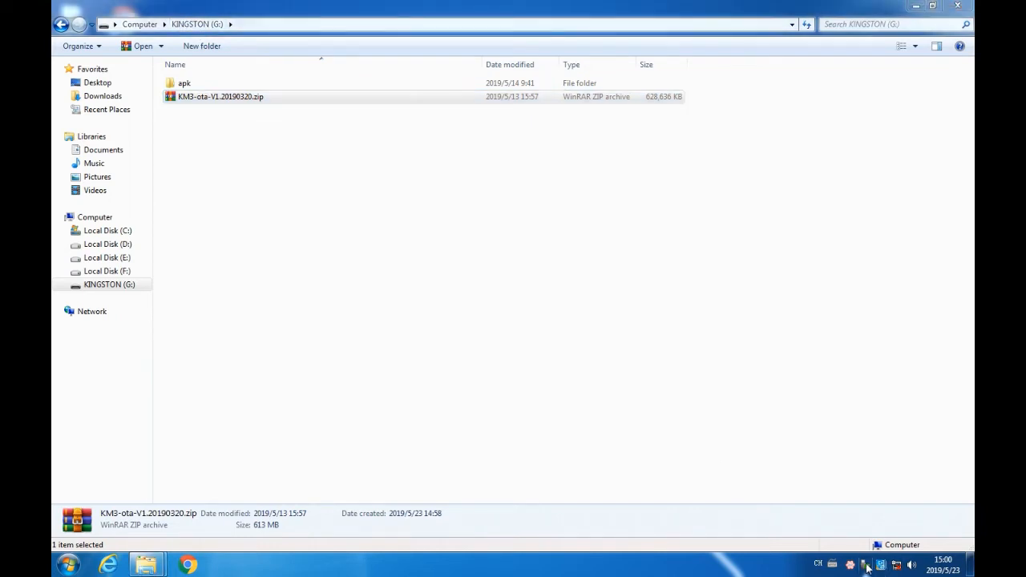
pyautogui.click(865, 566)
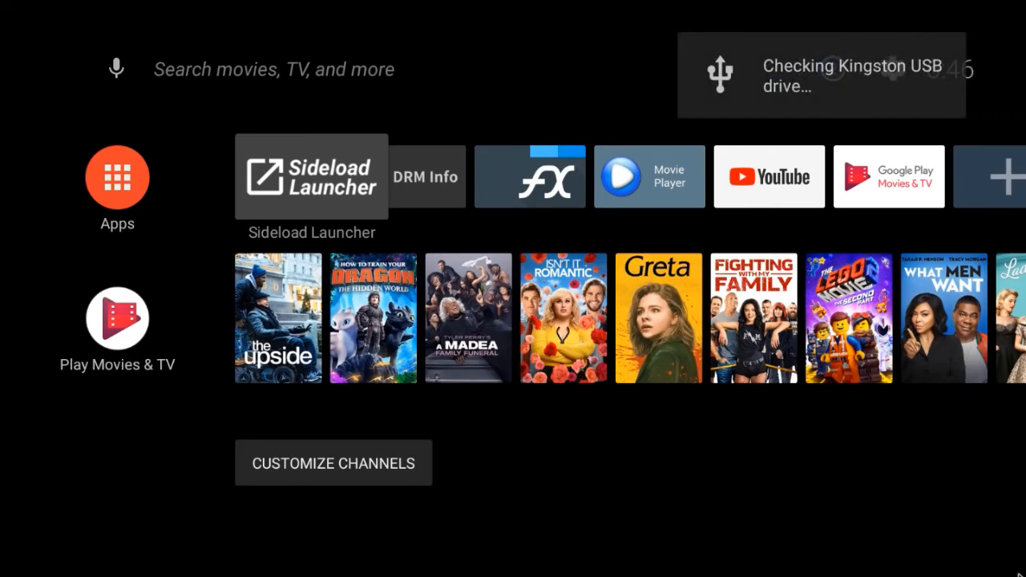
# - Launch the UPDATE app through Sideload Launcher on the home screen
pyautogui.click(311, 177)
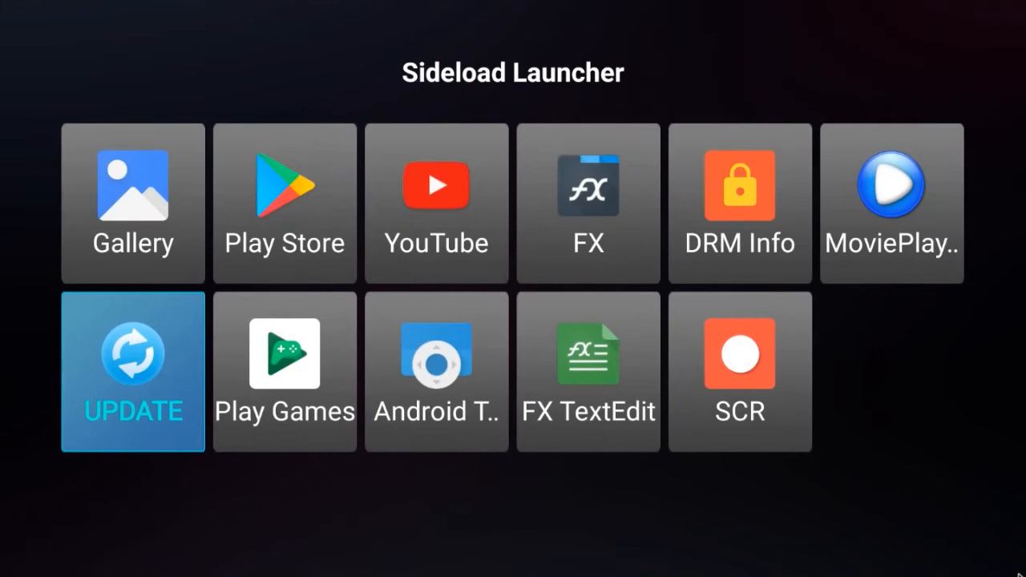
pyautogui.click(131, 370)
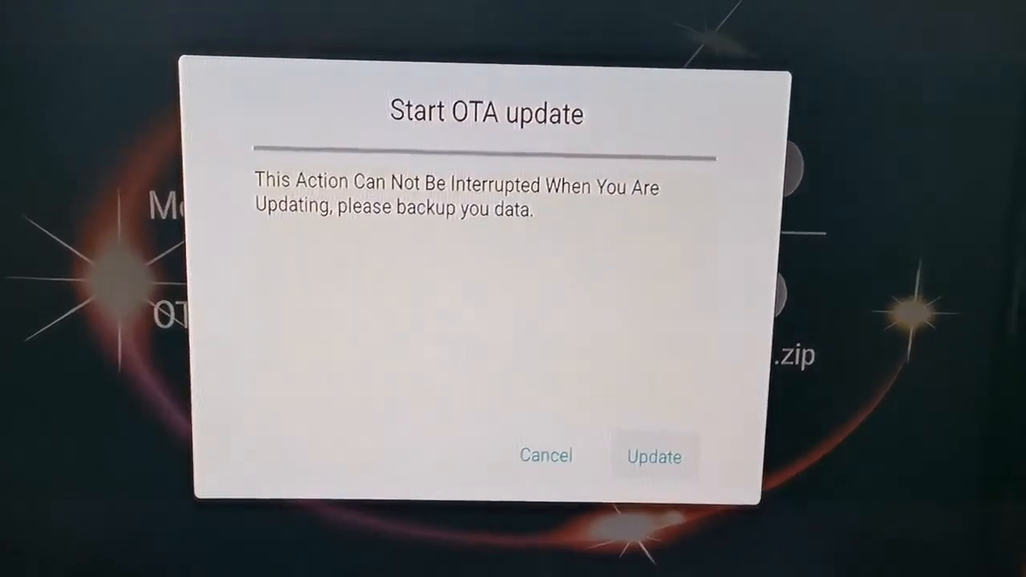
# - Confirm Update in the Start OTA update dialog and let the box install and reboot
pyautogui.click(654, 456)
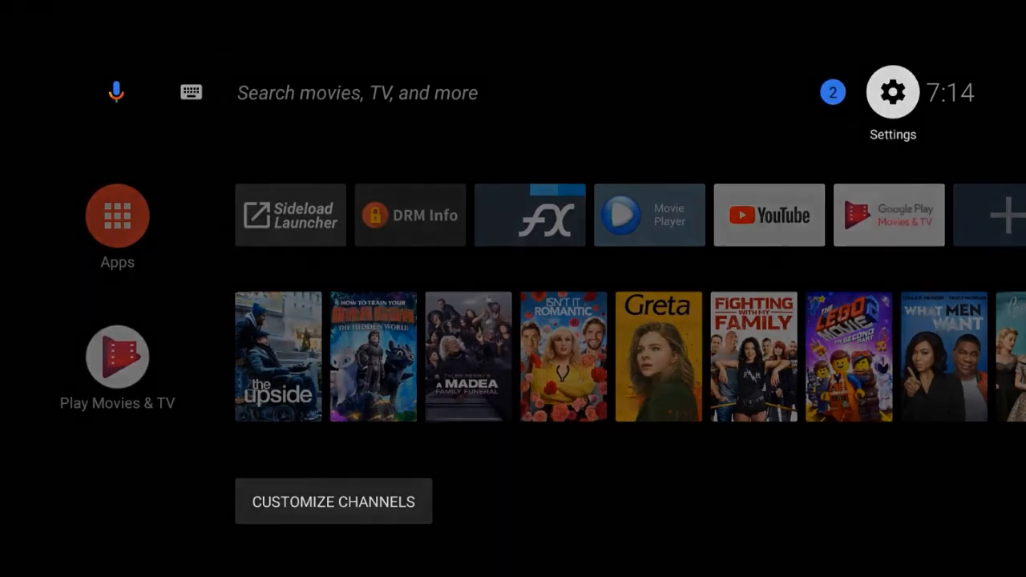
# - Reach Reset under Settings > Device Preferences and choose to erase all internal storage data
pyautogui.click(893, 91)
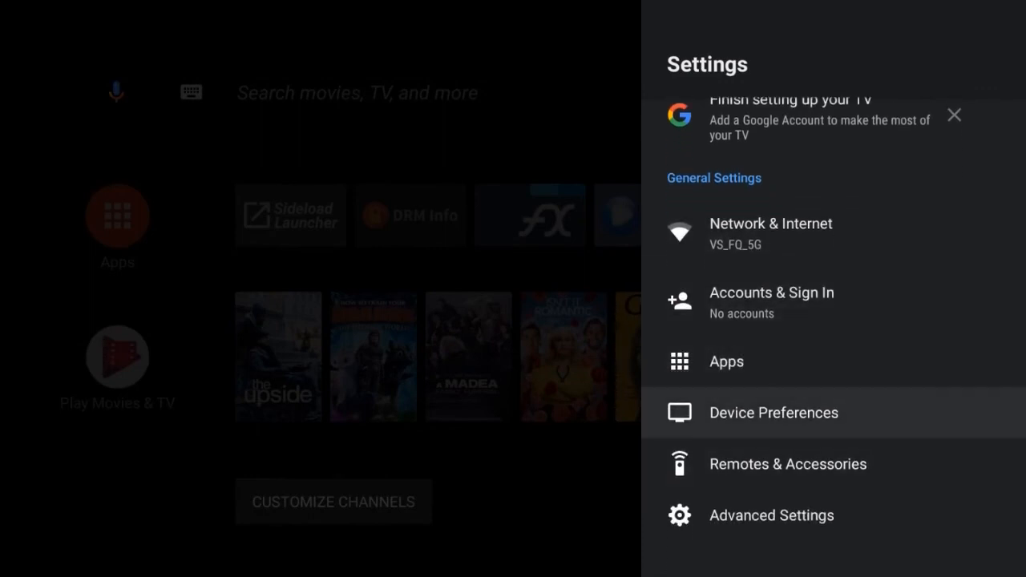
pyautogui.click(773, 413)
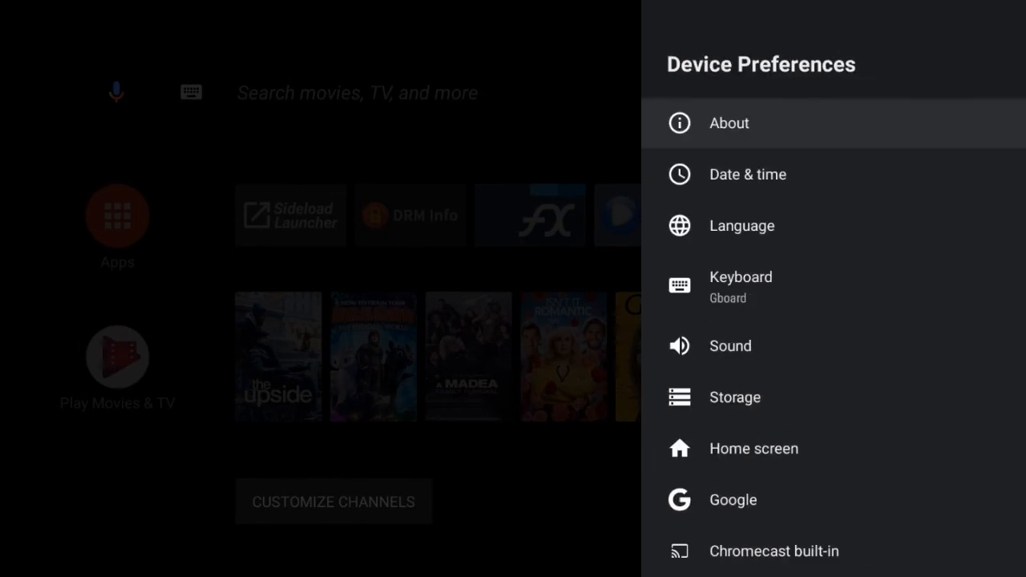
pyautogui.scroll(-3)
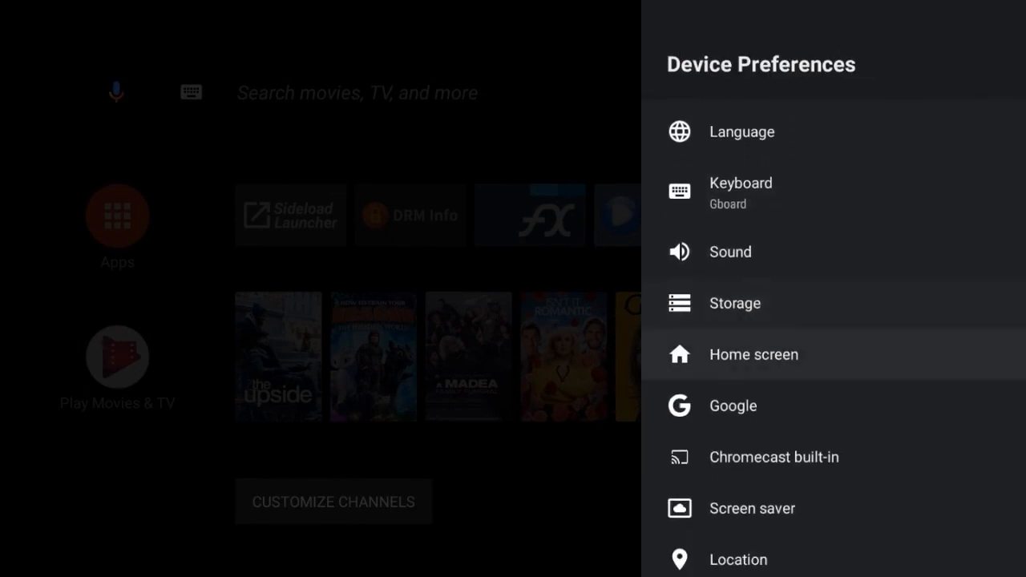
pyautogui.scroll(-3)
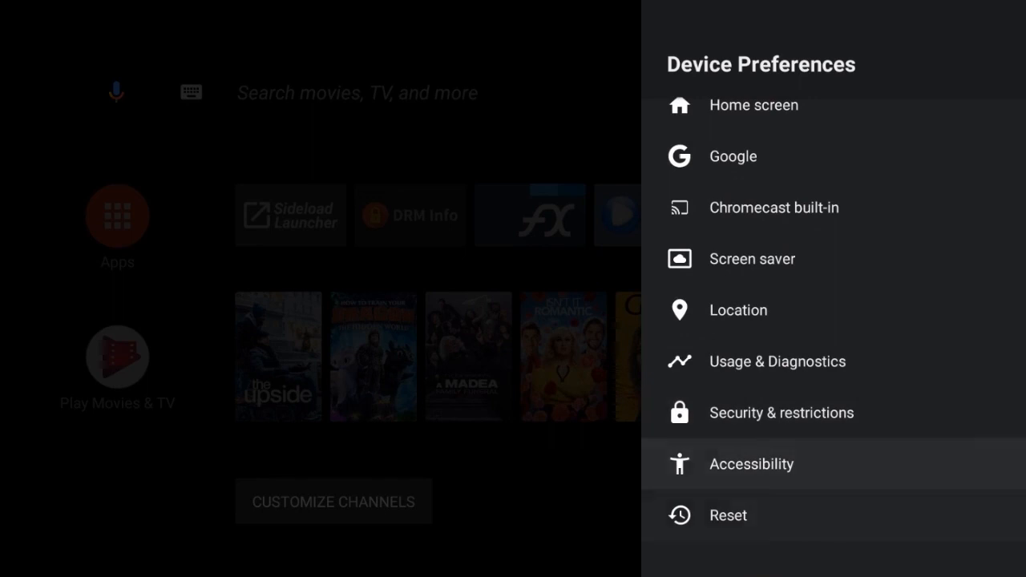
pyautogui.click(728, 515)
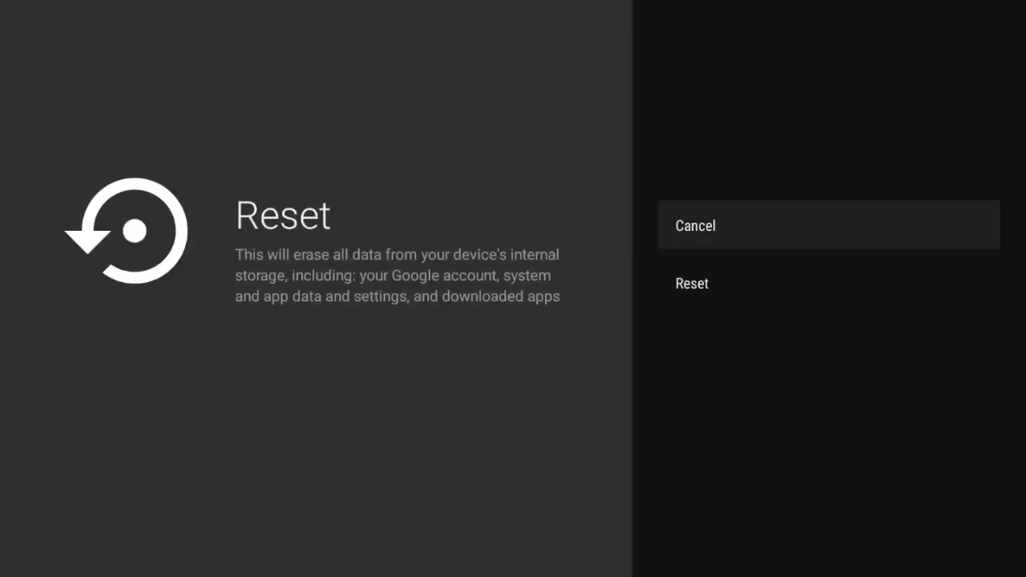
pyautogui.press('down')
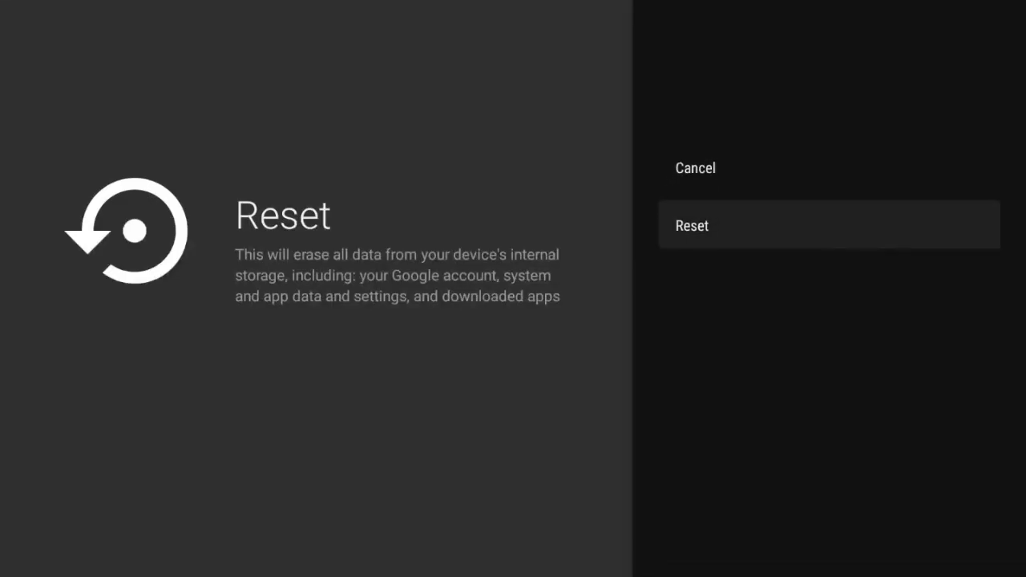